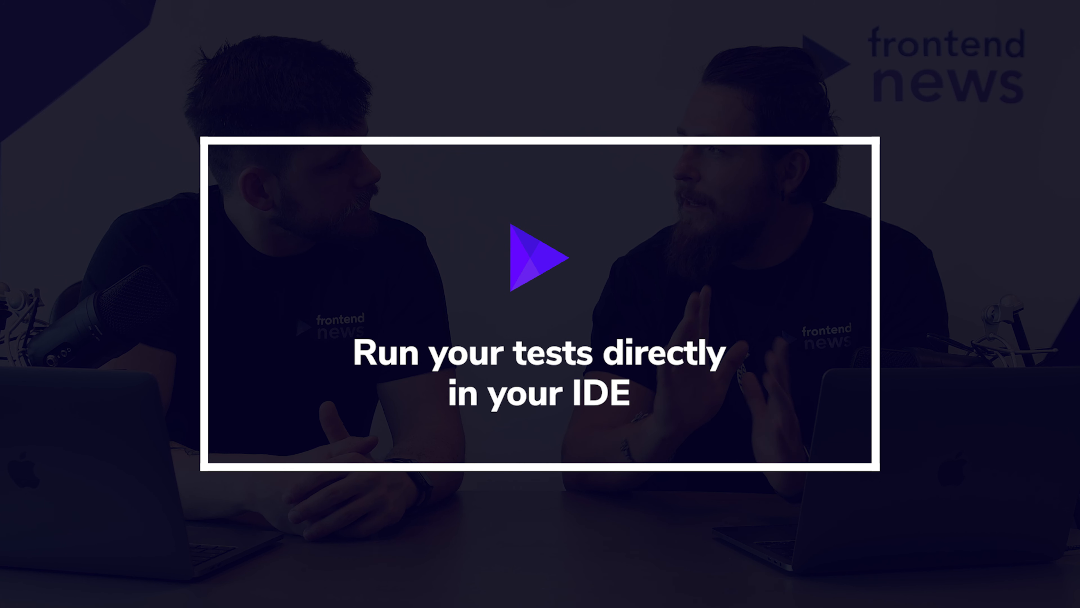
left_click(539, 257)
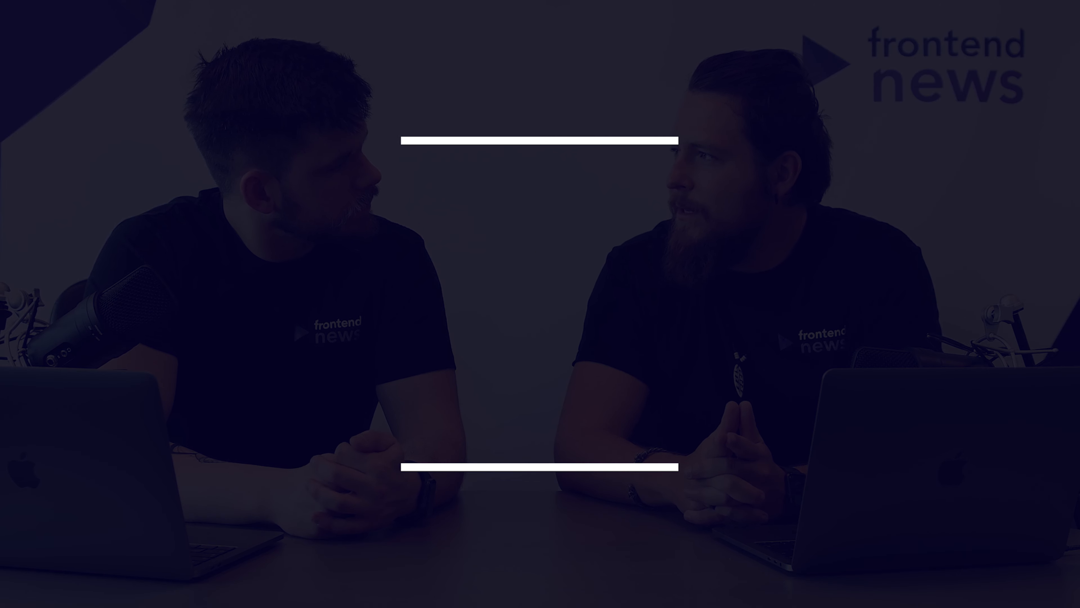